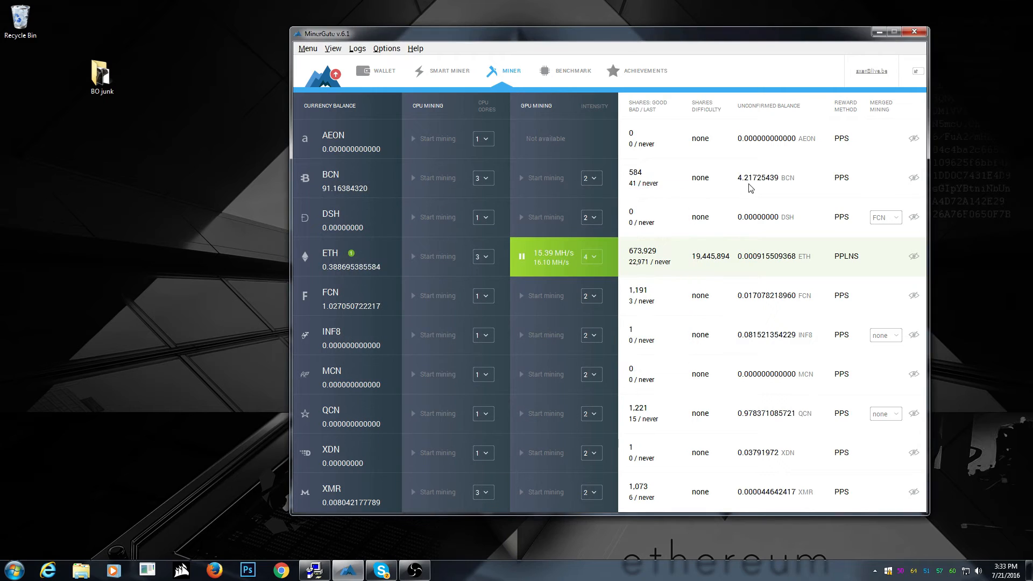
mouse_move(816, 202)
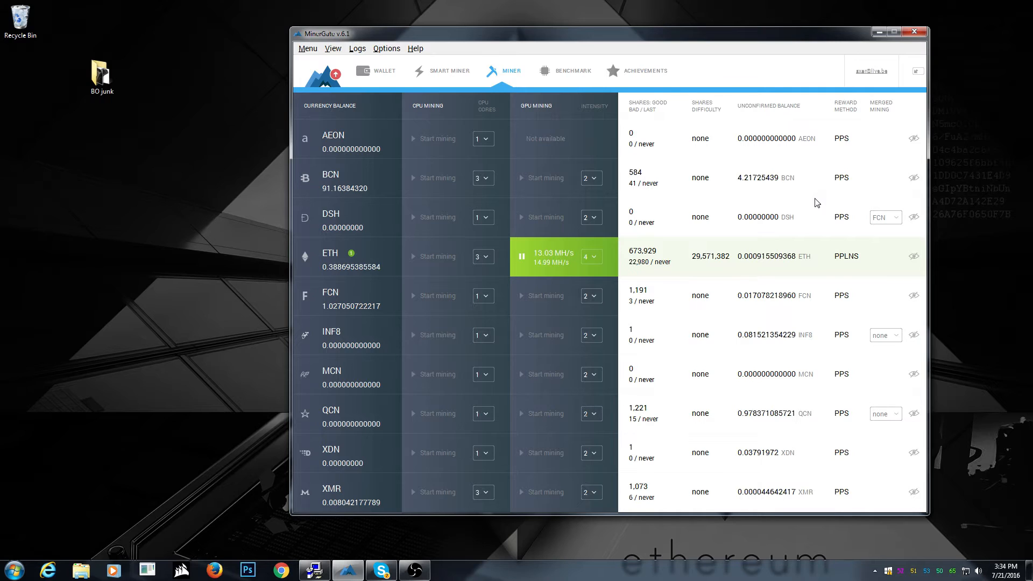
mouse_move(723, 165)
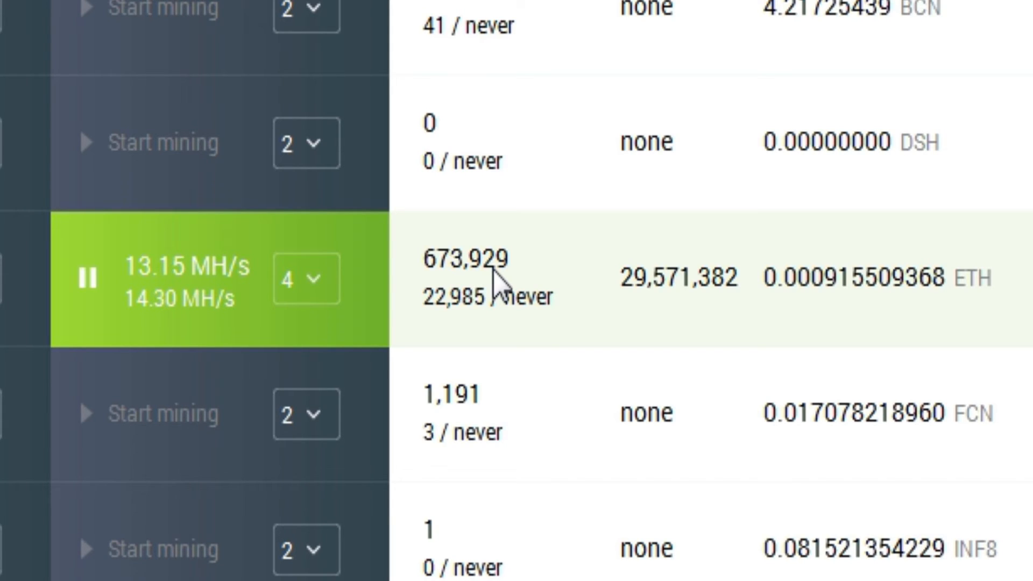
mouse_move(606, 282)
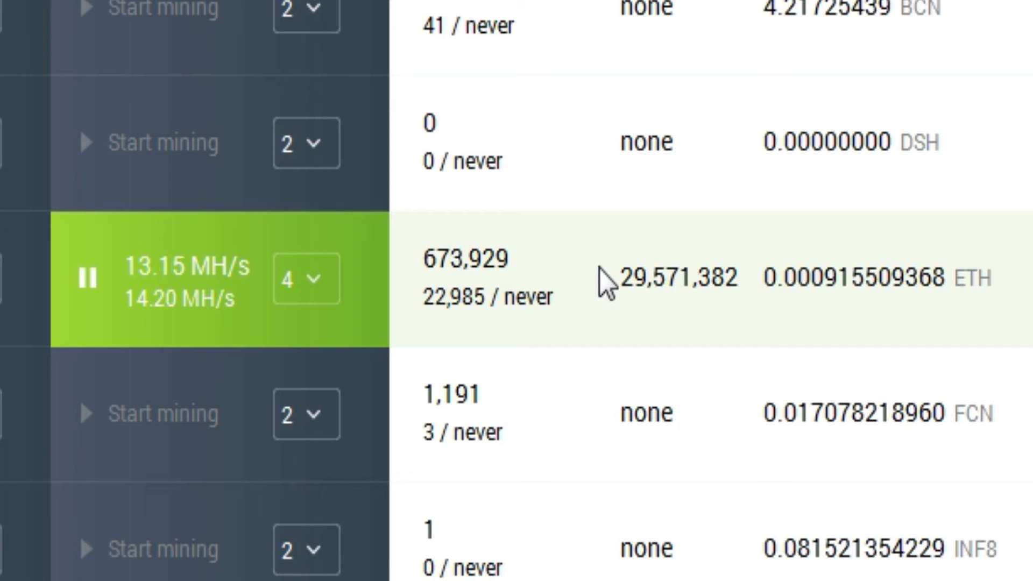